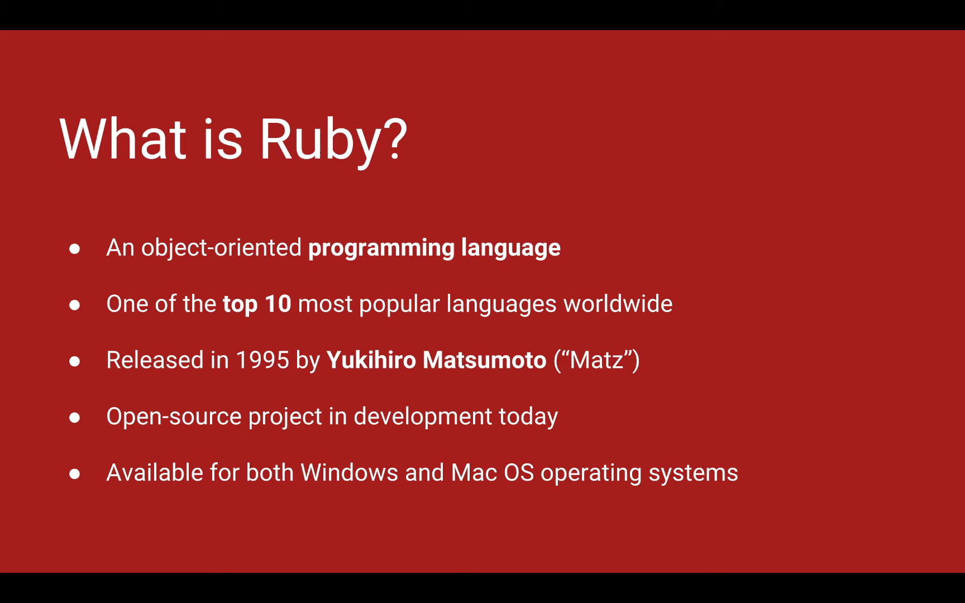
key(Right)
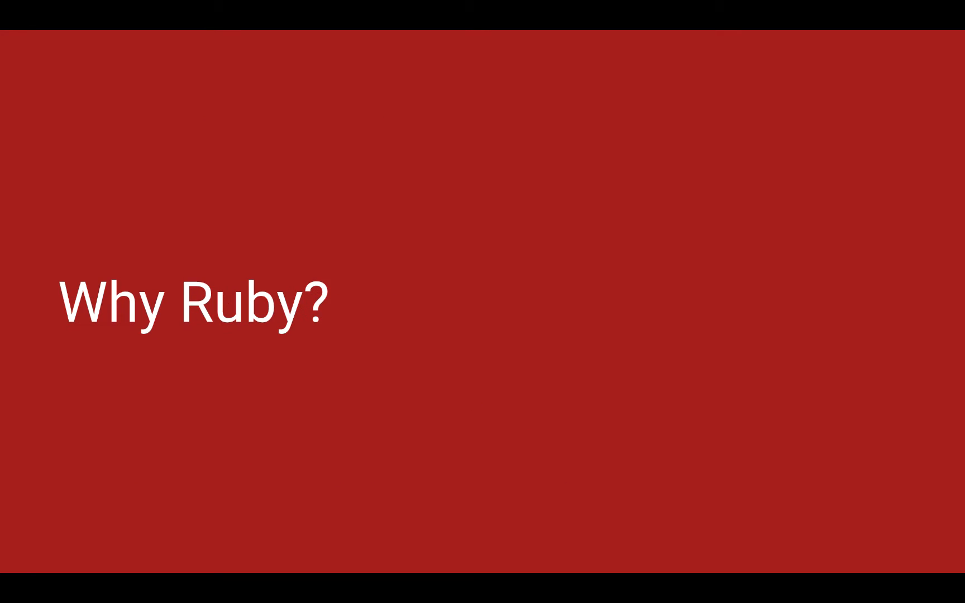